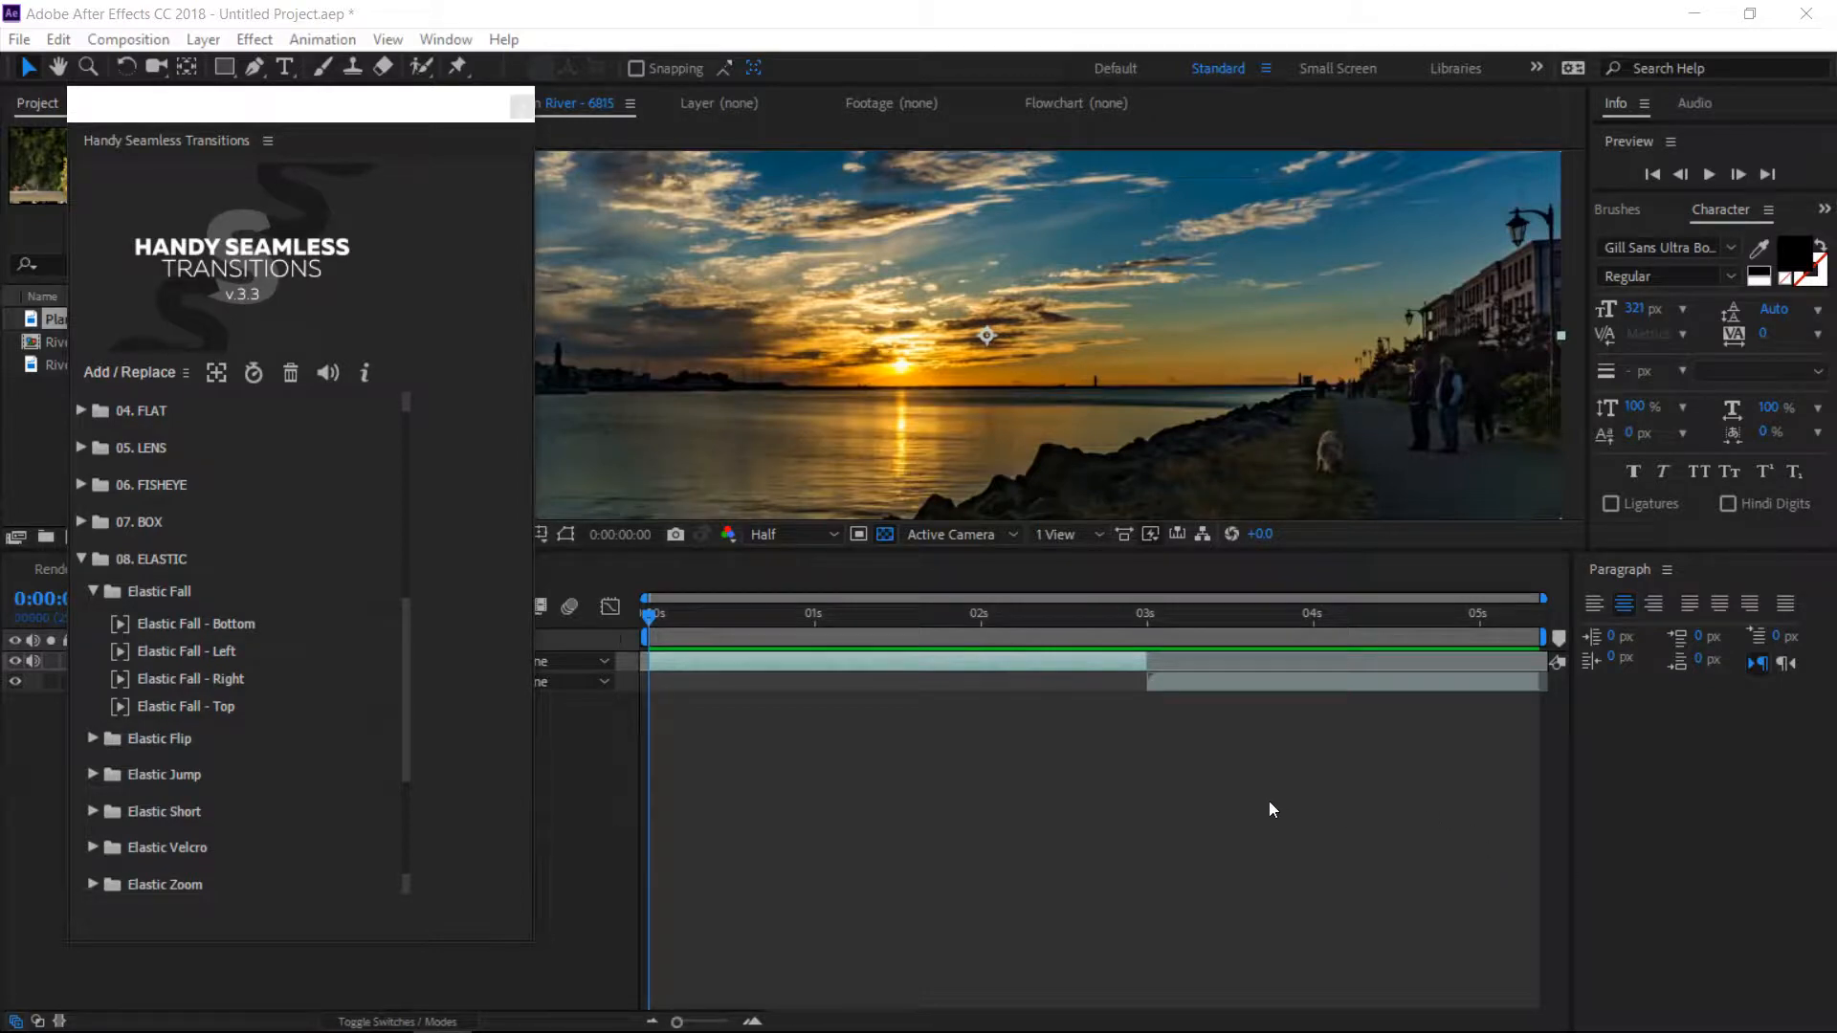
mouse_move(1261, 789)
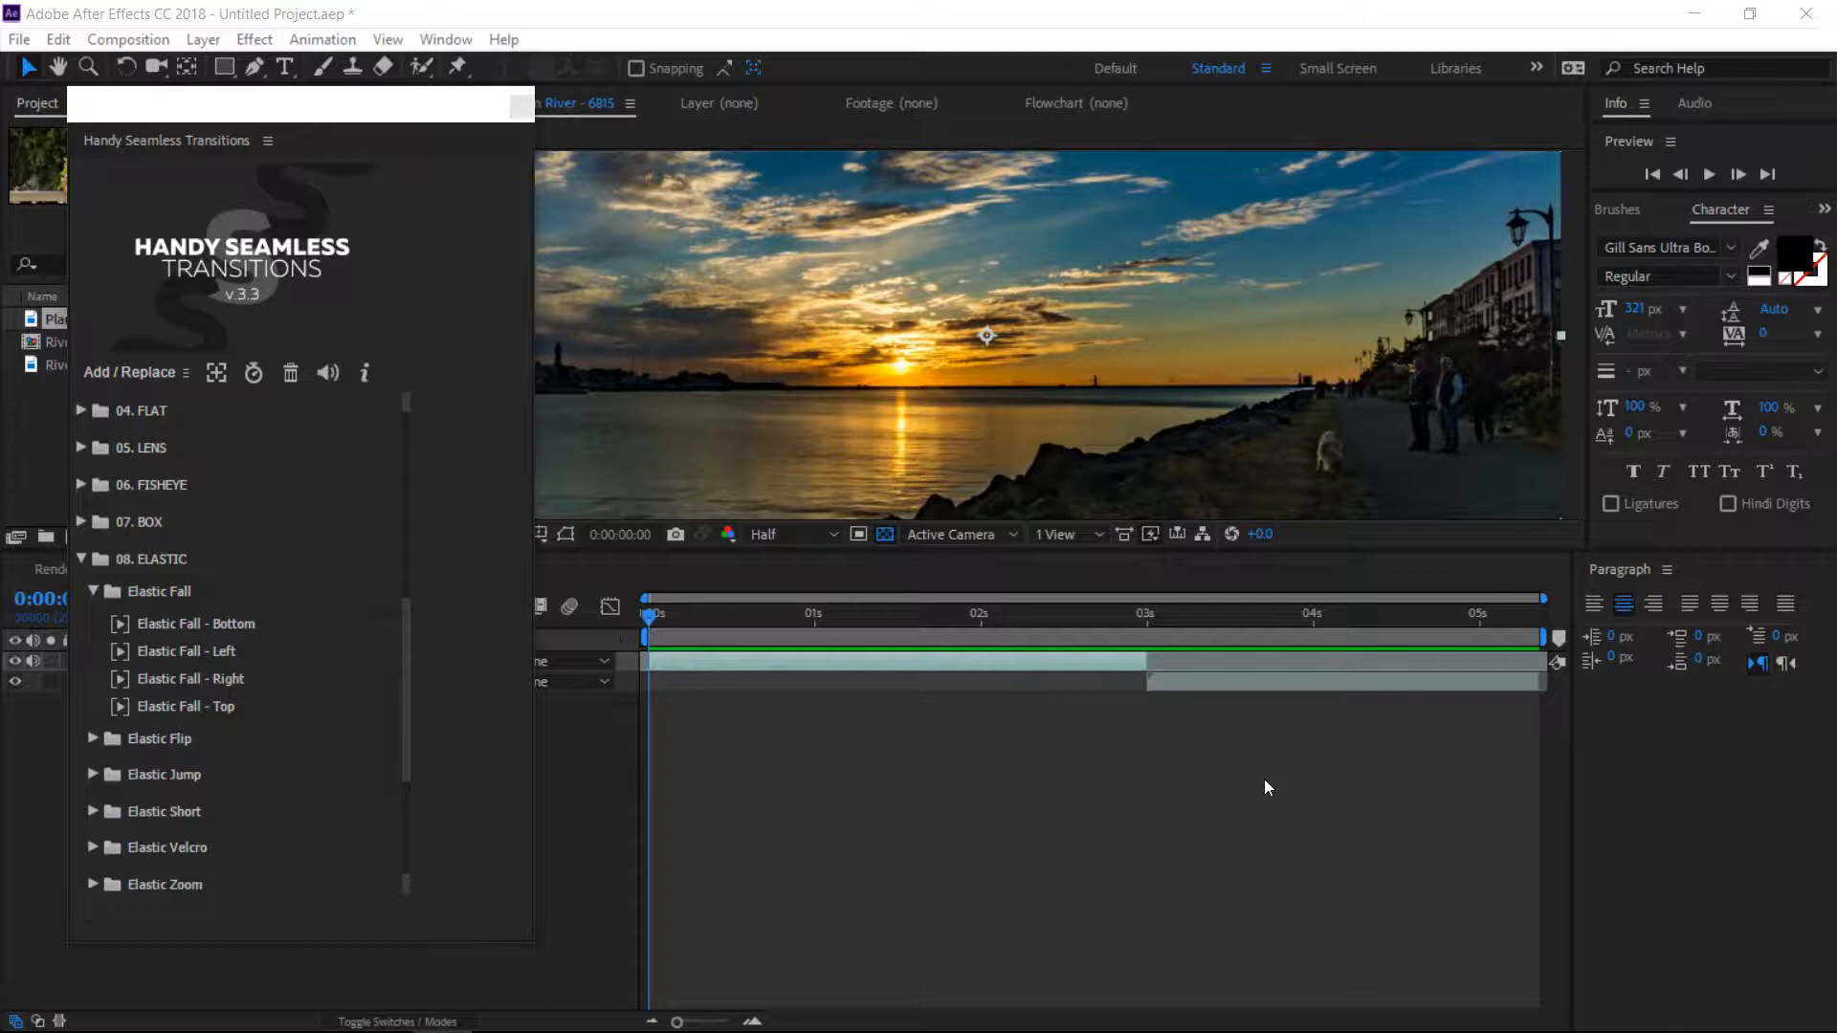
mouse_move(328, 356)
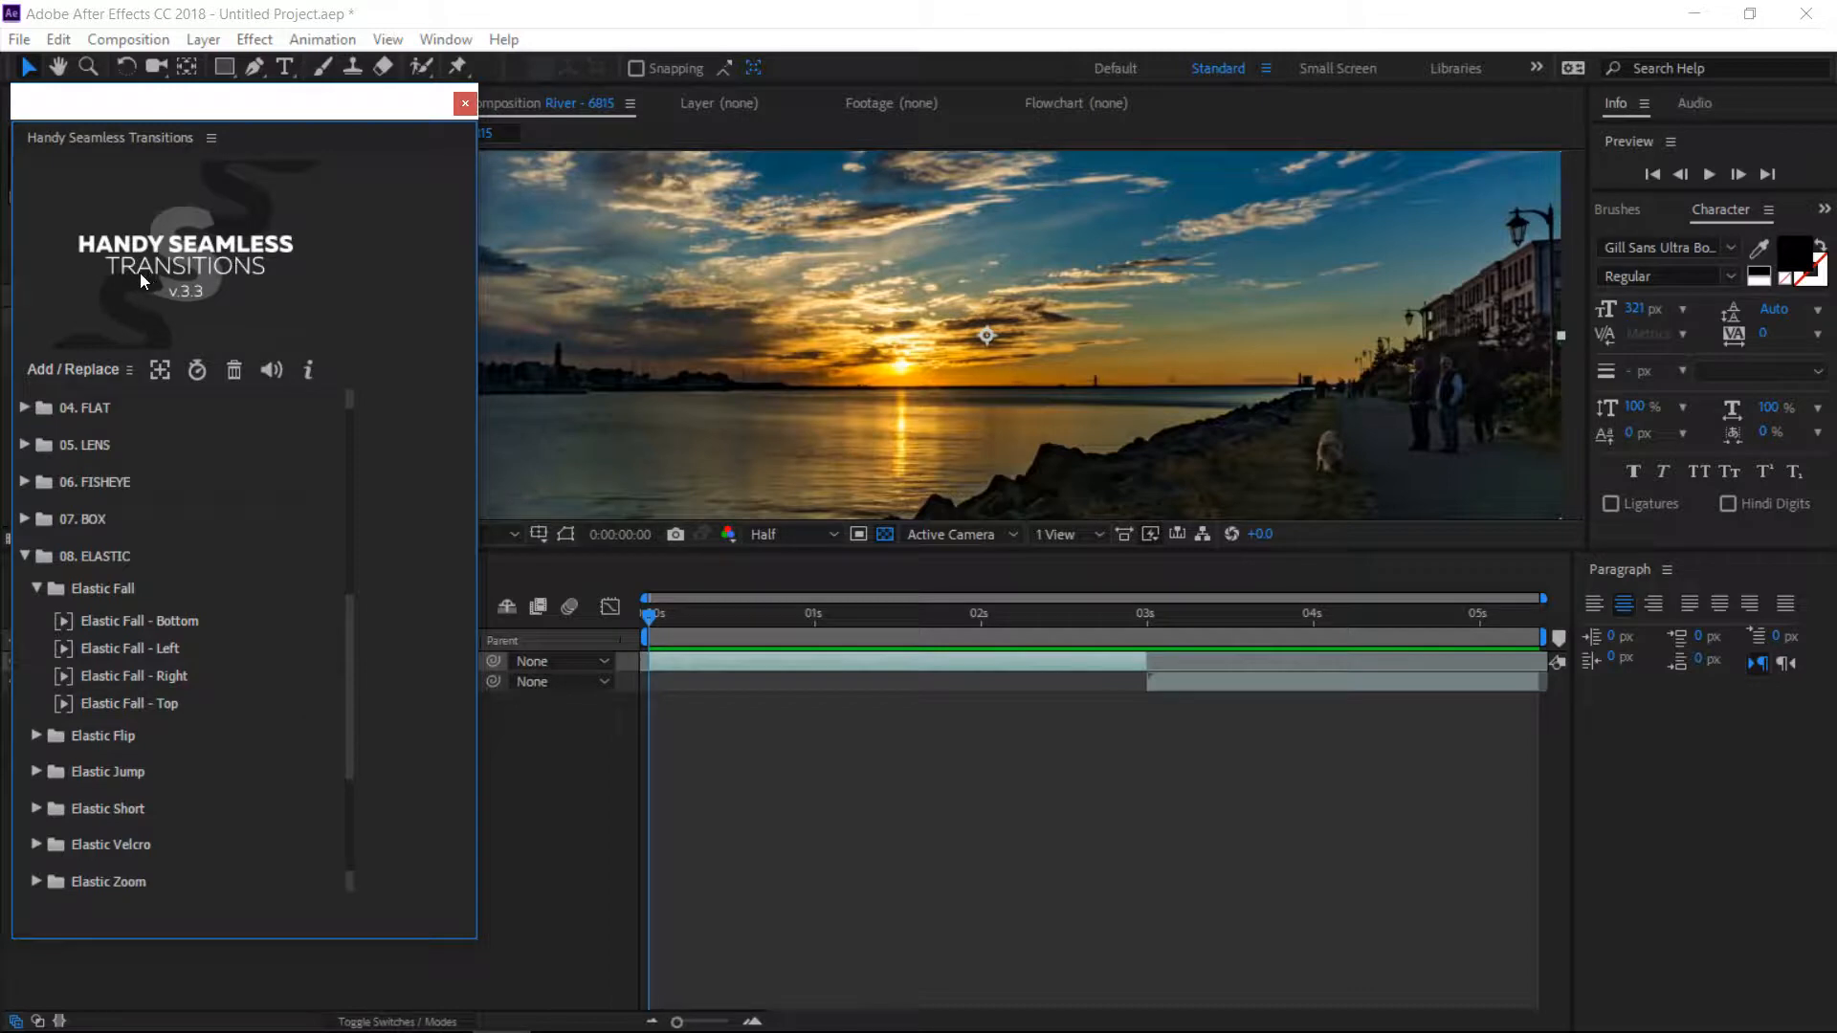
mouse_move(301, 442)
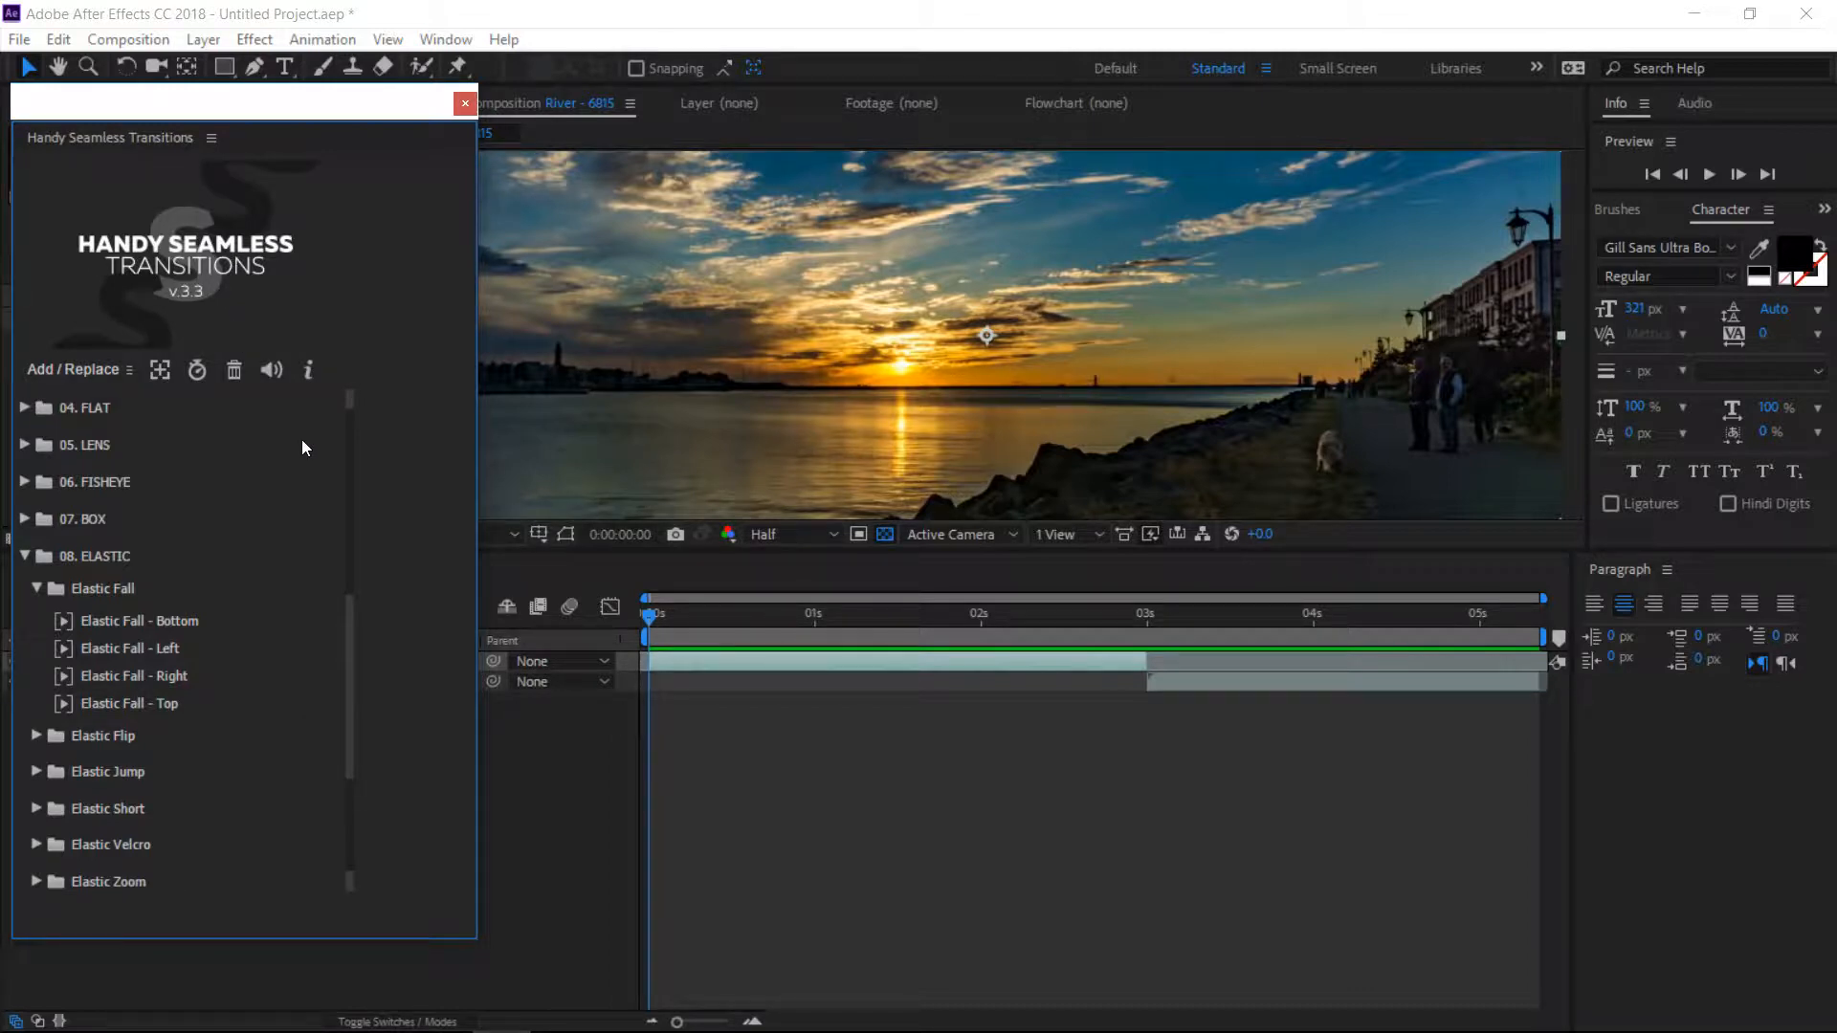
mouse_move(215, 106)
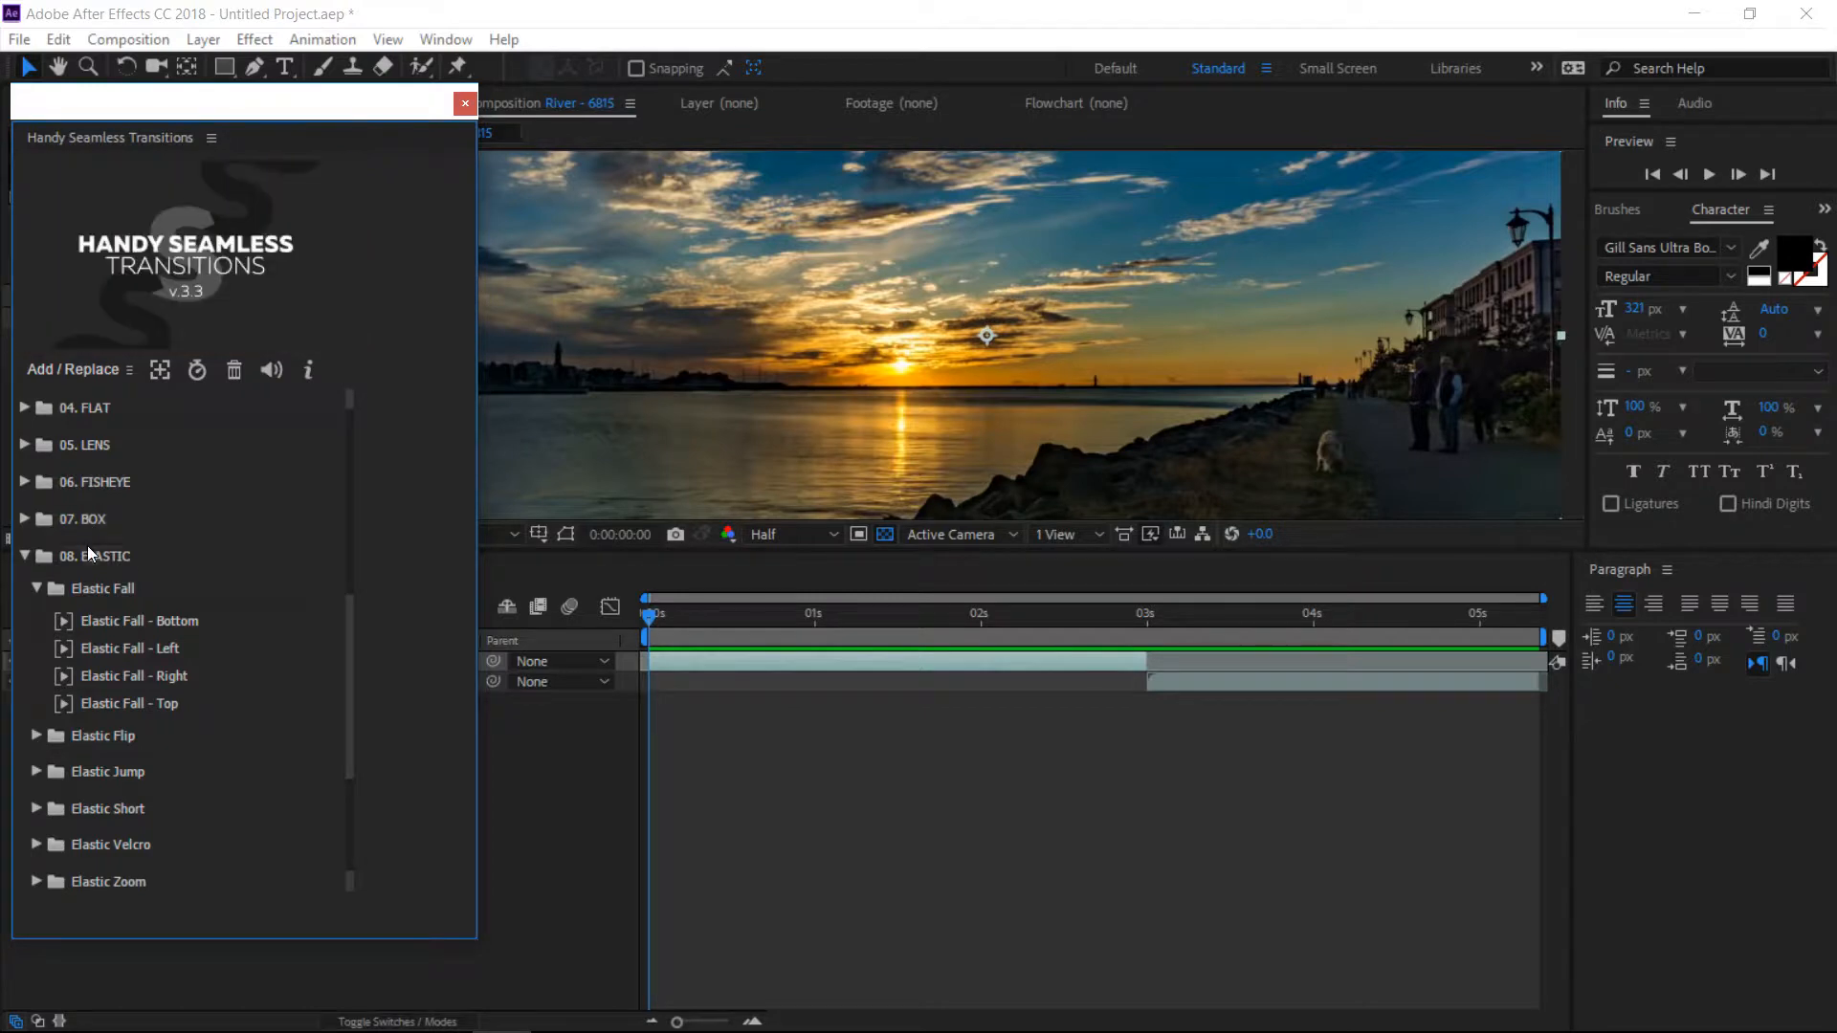
- Place the current-time indicator on the 3-second cut where the plant clip begins
left_click(103, 588)
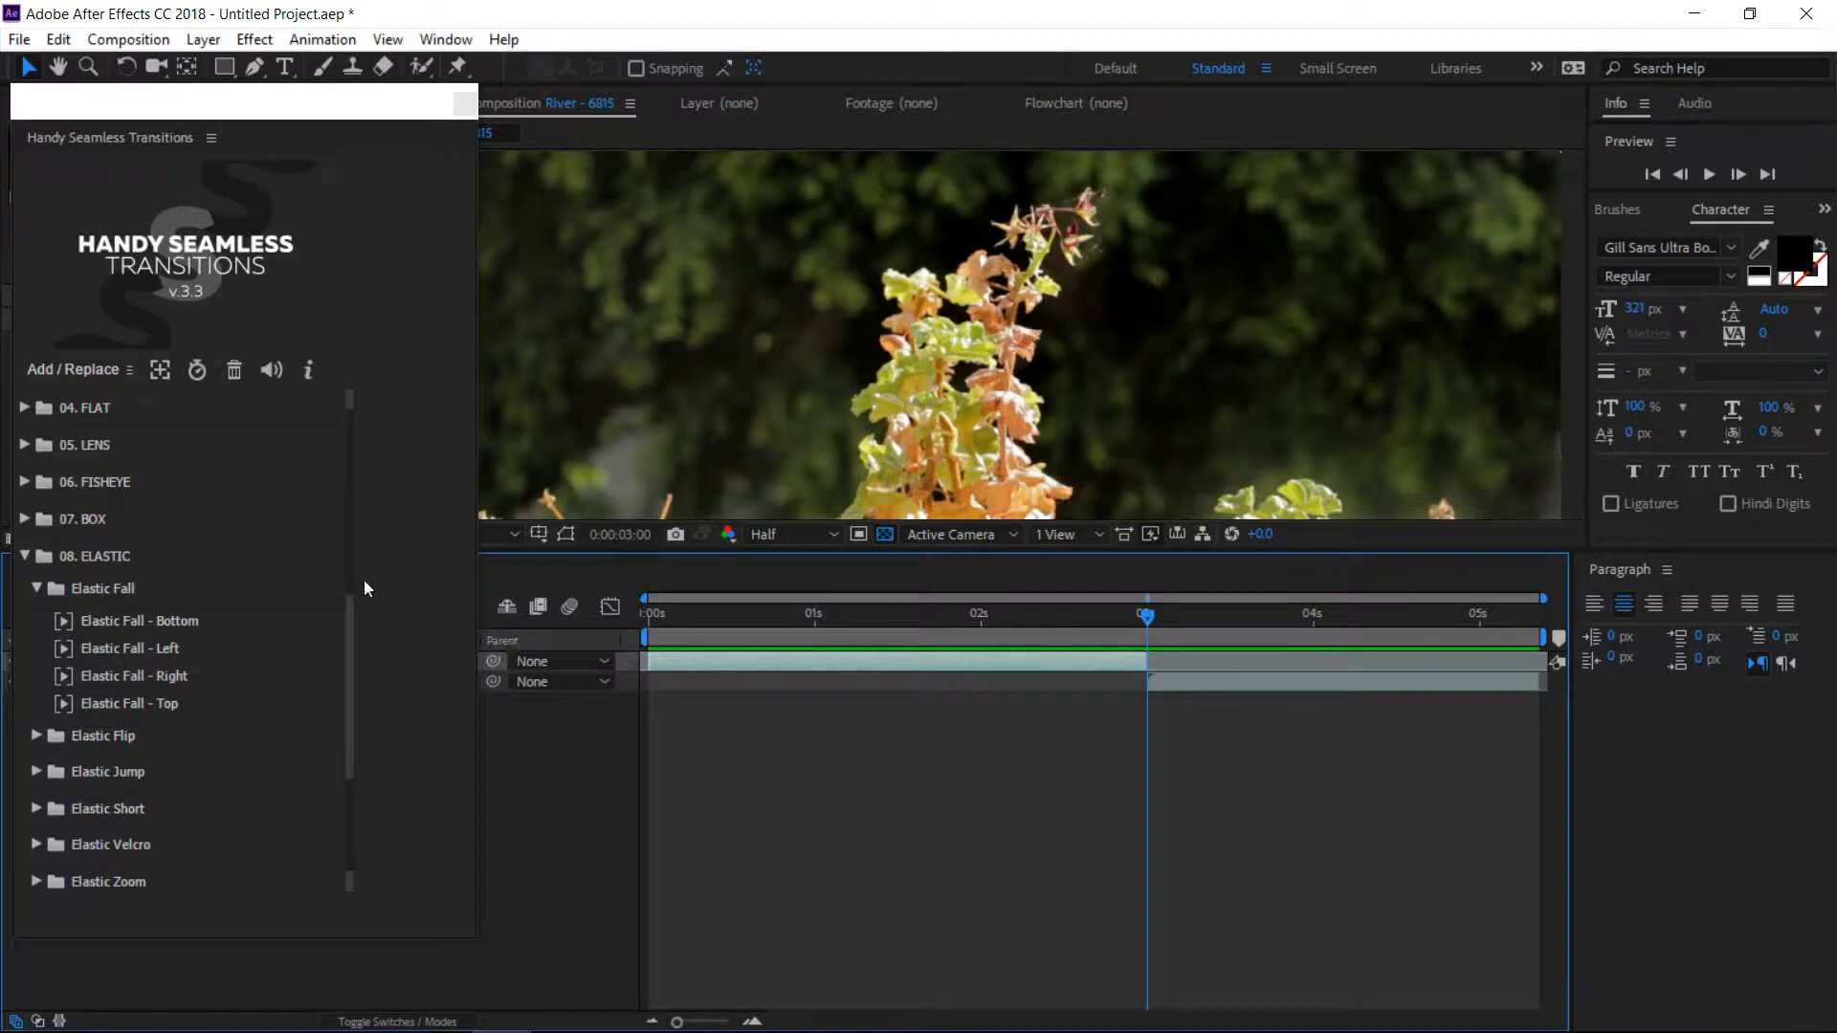
- Add the Elastic Fall - Bottom transition layer across the cut between the river and plant clips
left_click(140, 621)
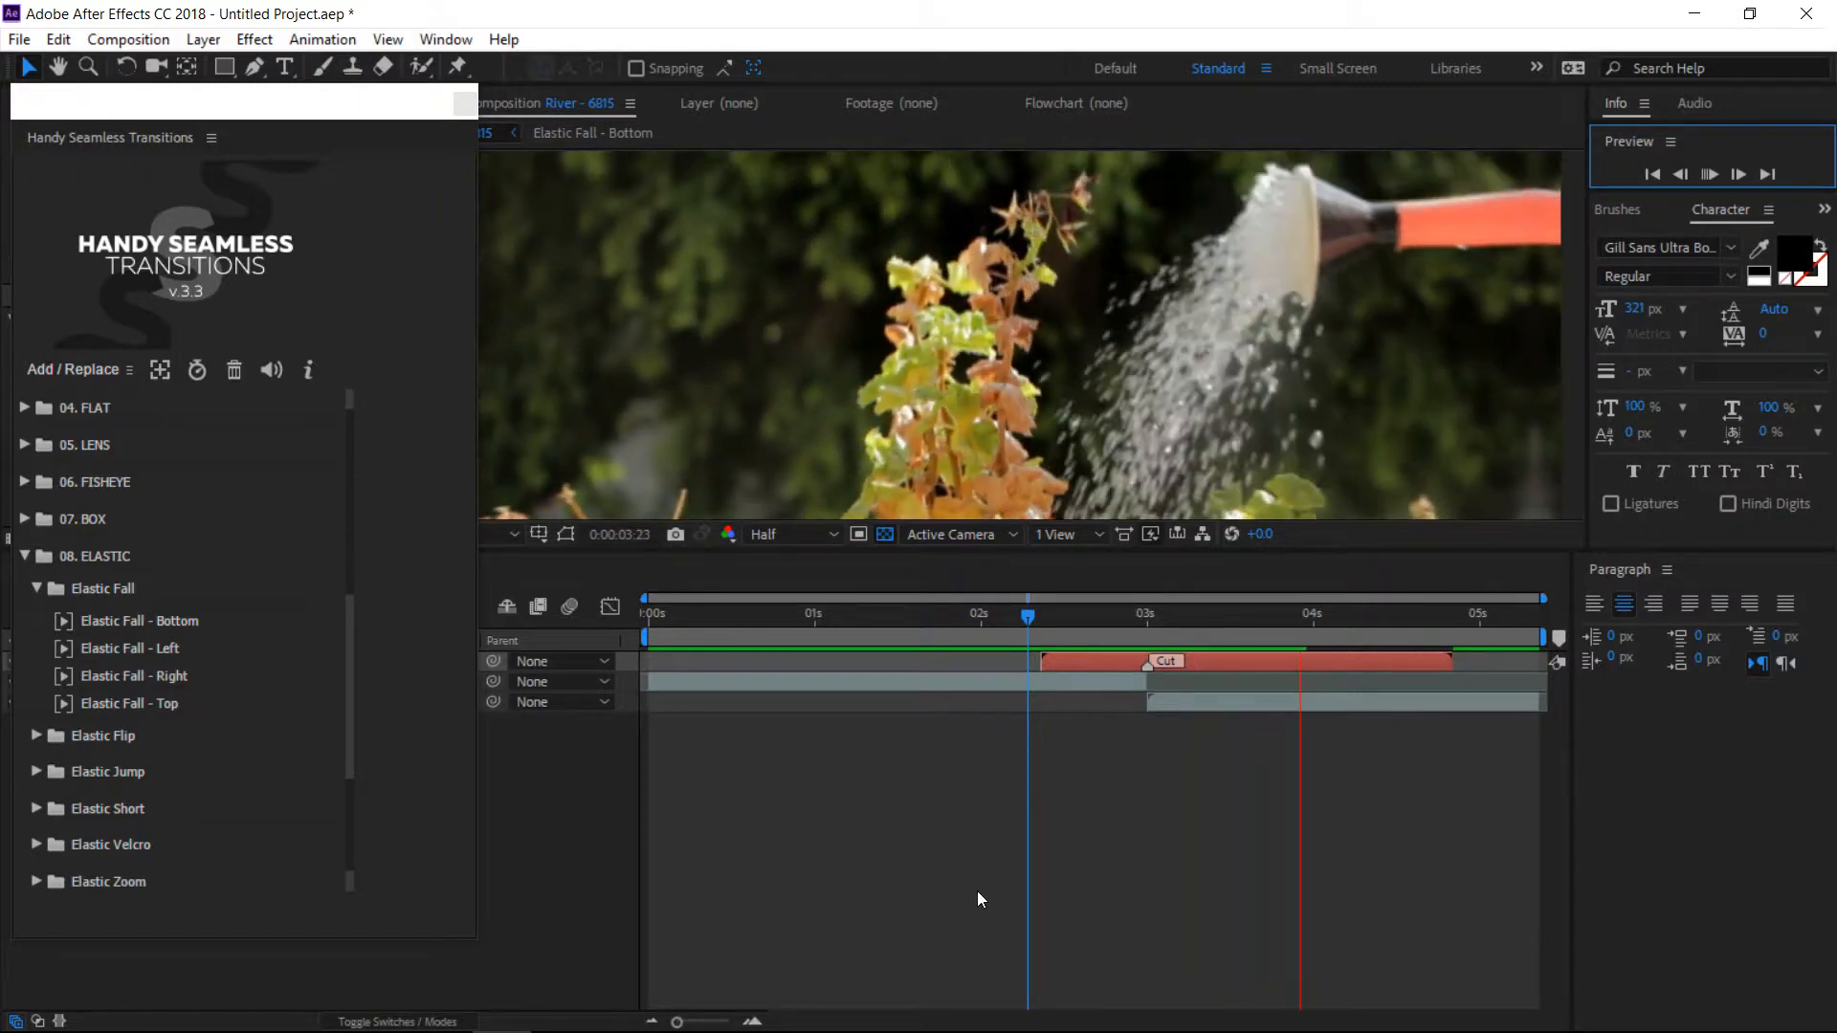
left_click(1359, 651)
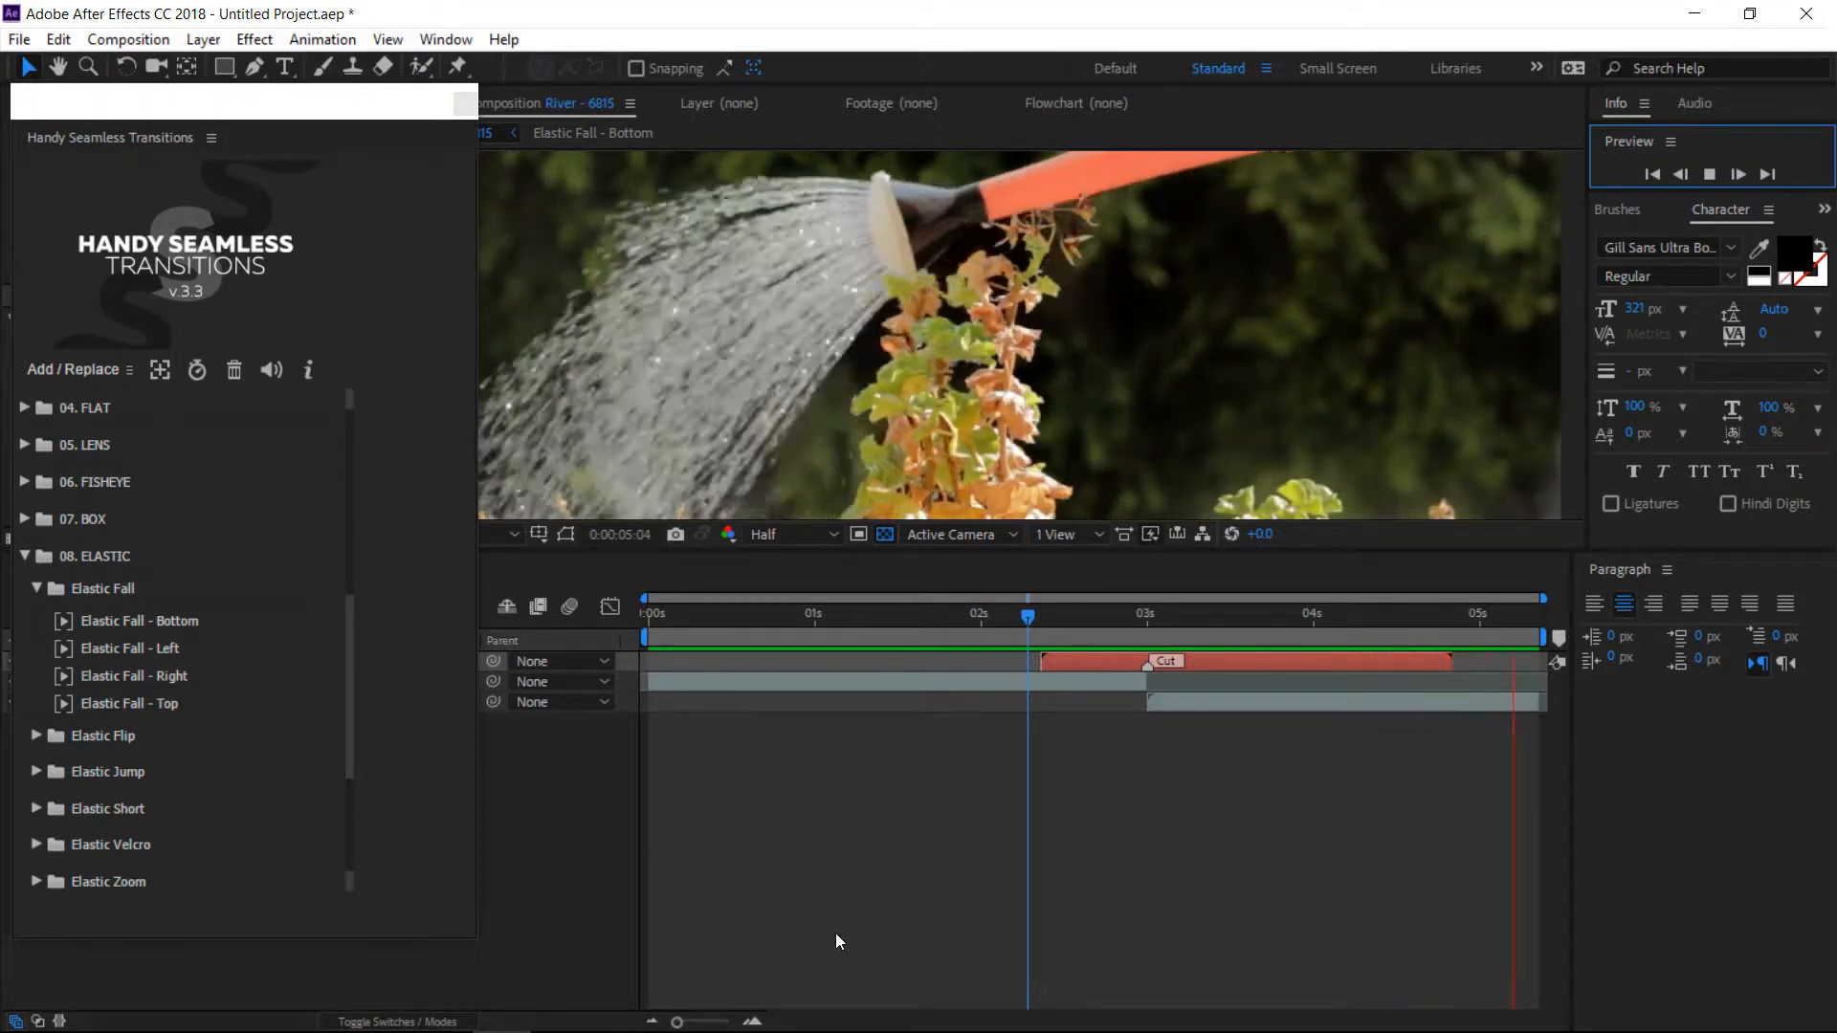
left_click(955, 612)
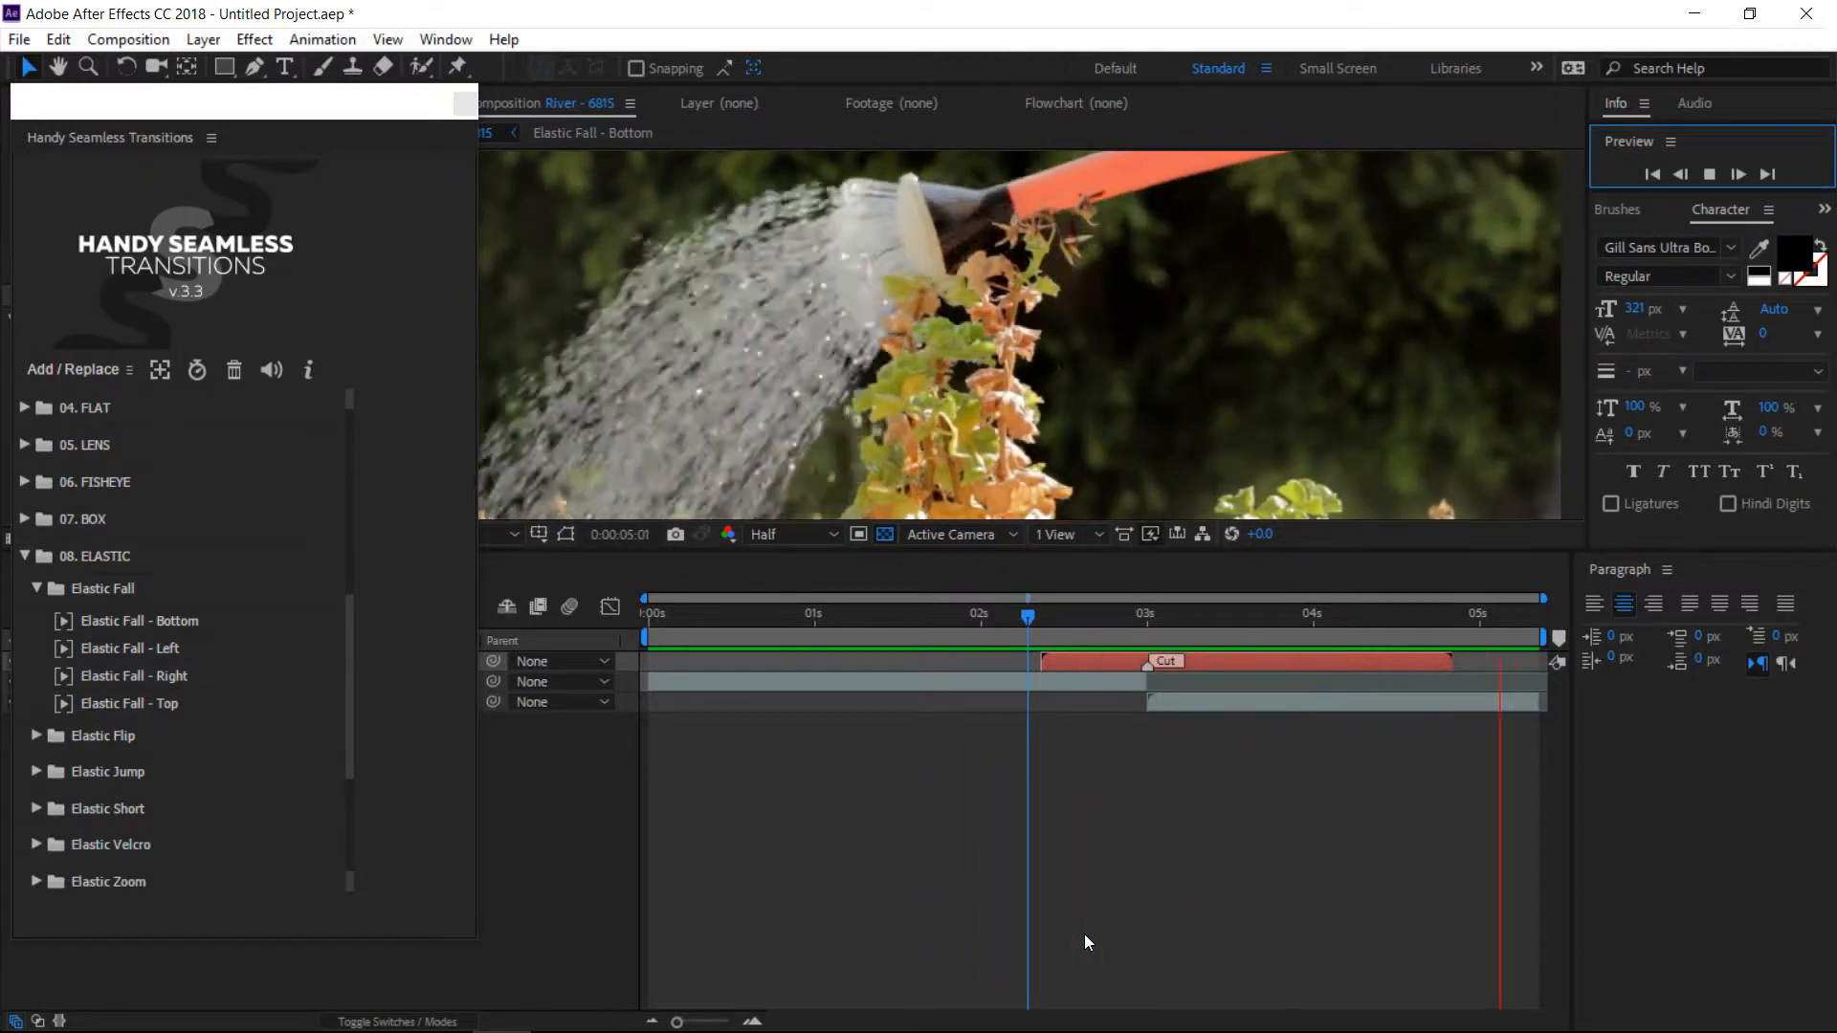
left_click(937, 613)
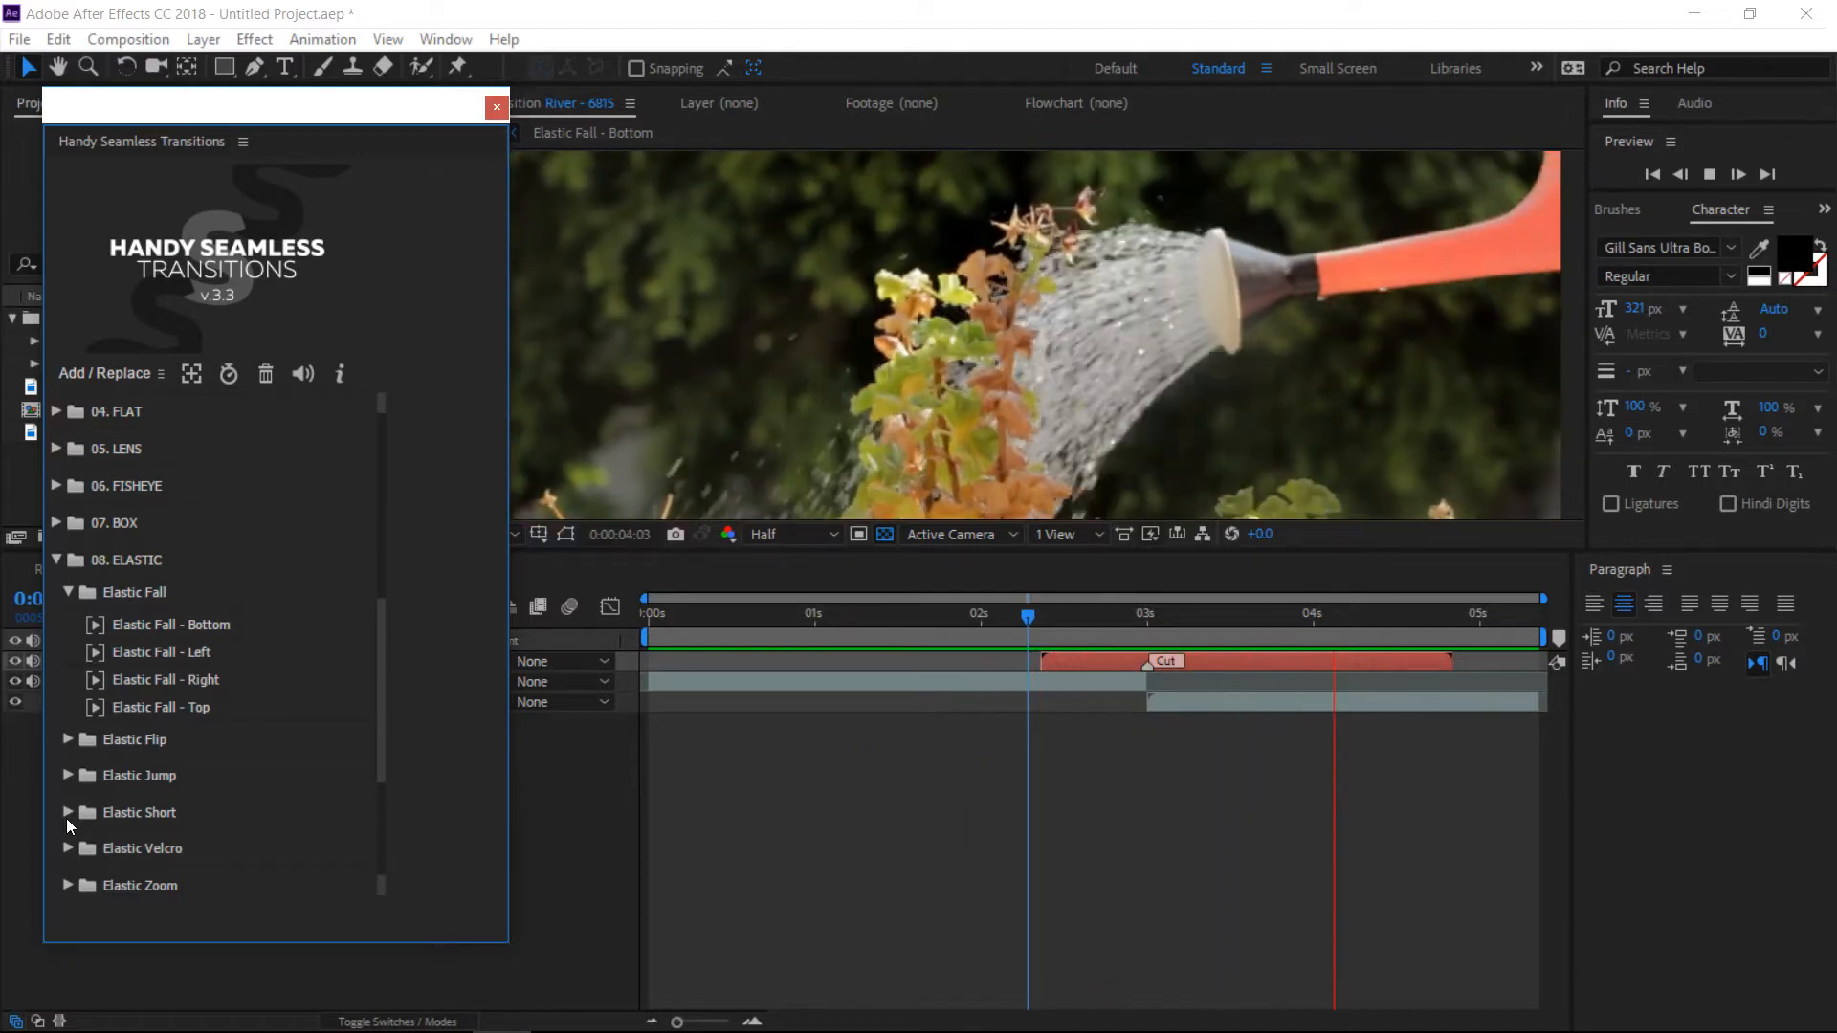
left_click(773, 612)
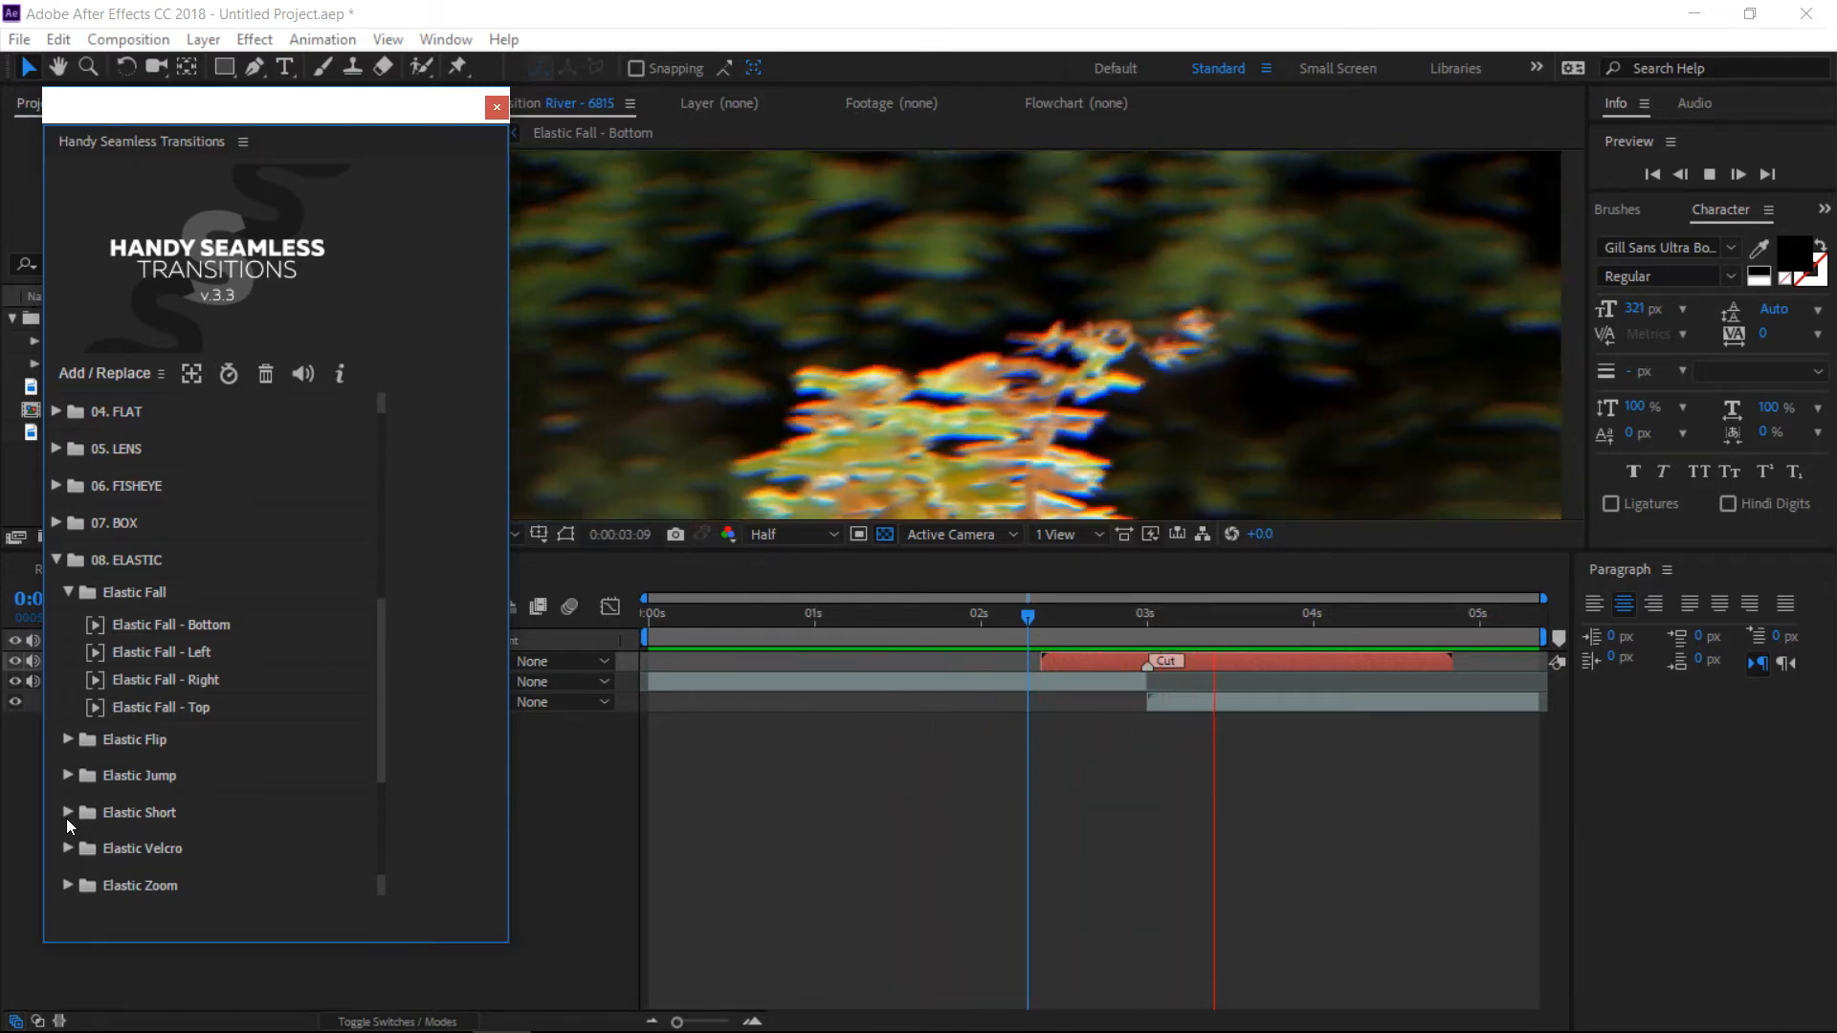
left_click(1650, 173)
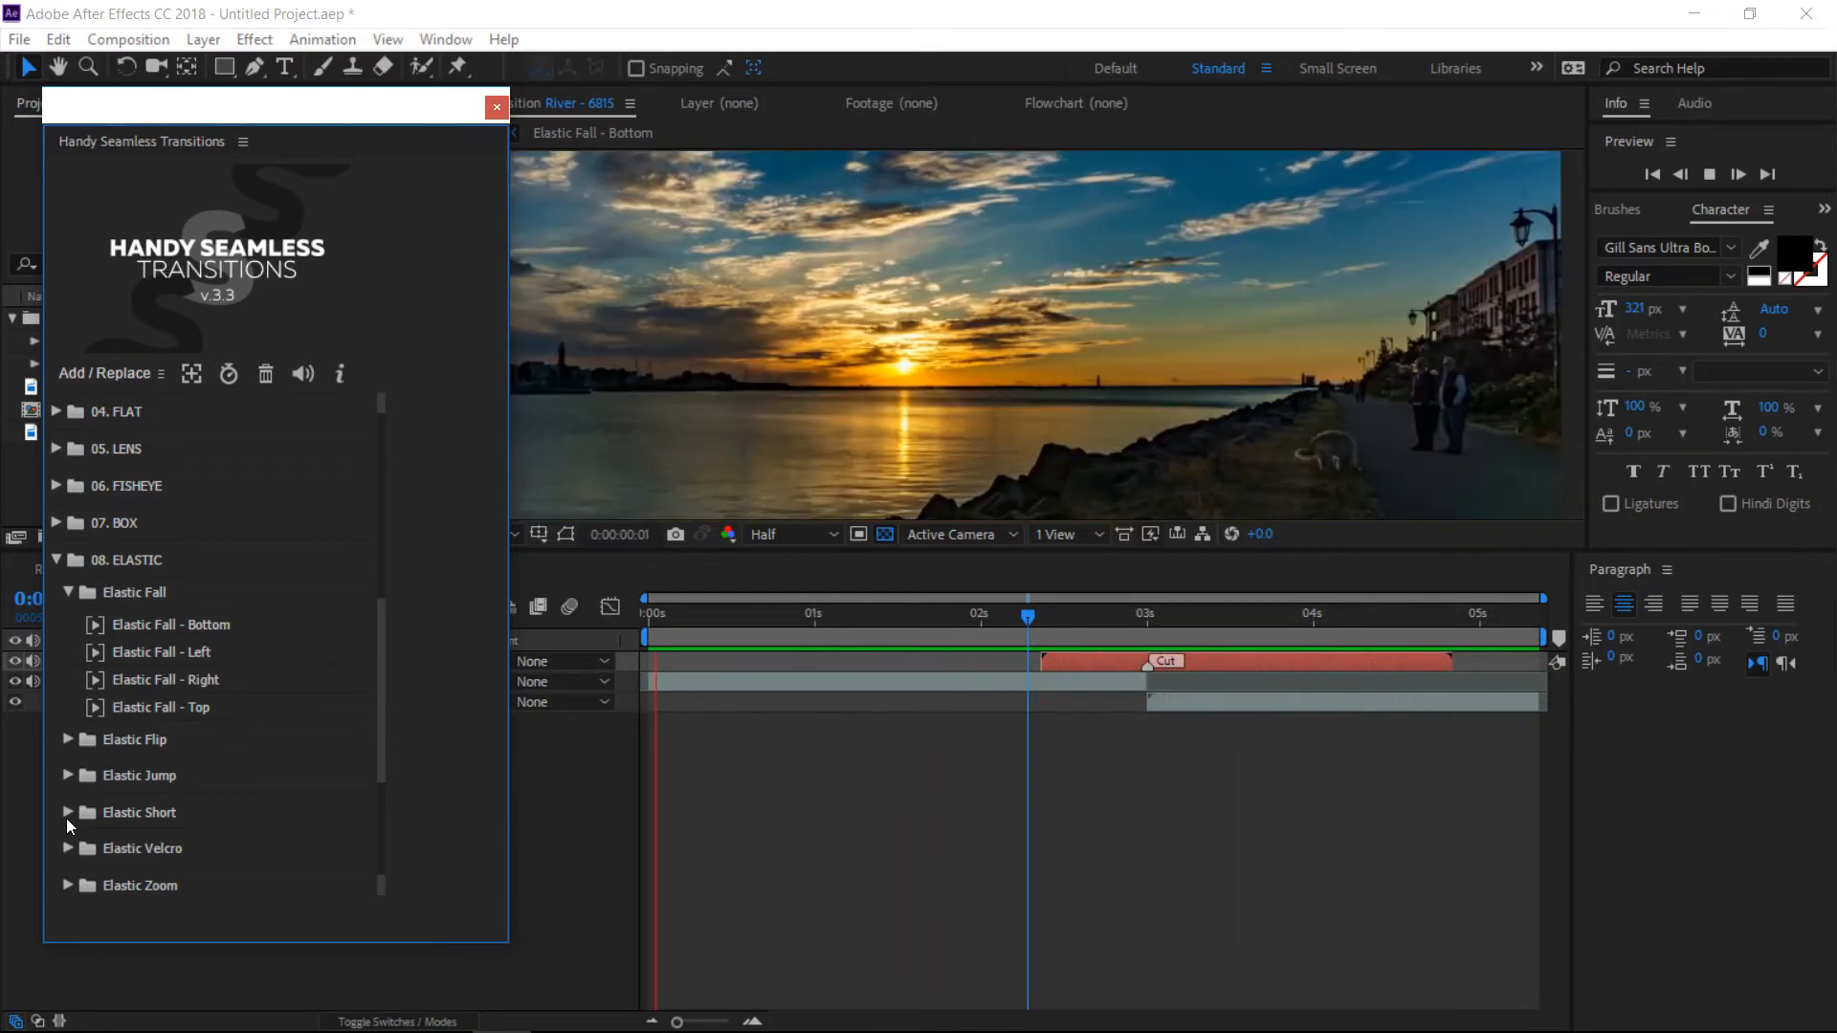